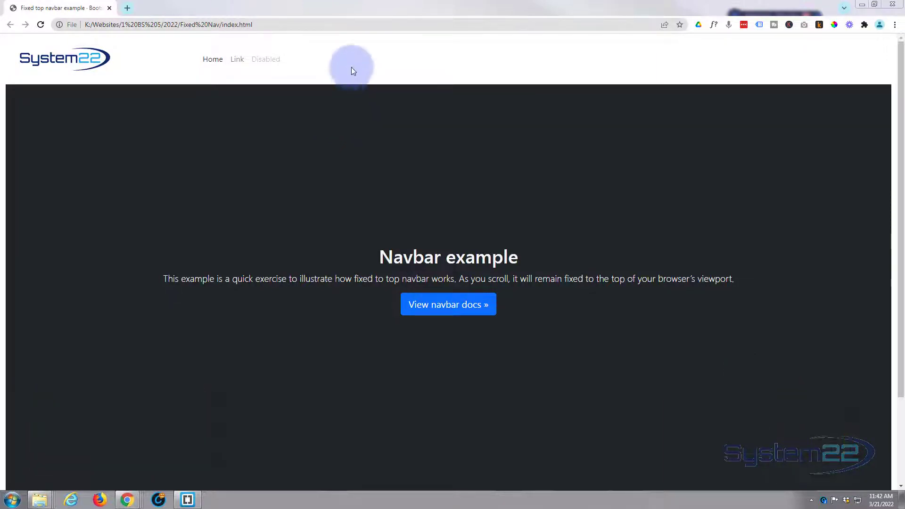
mouse_move(352, 61)
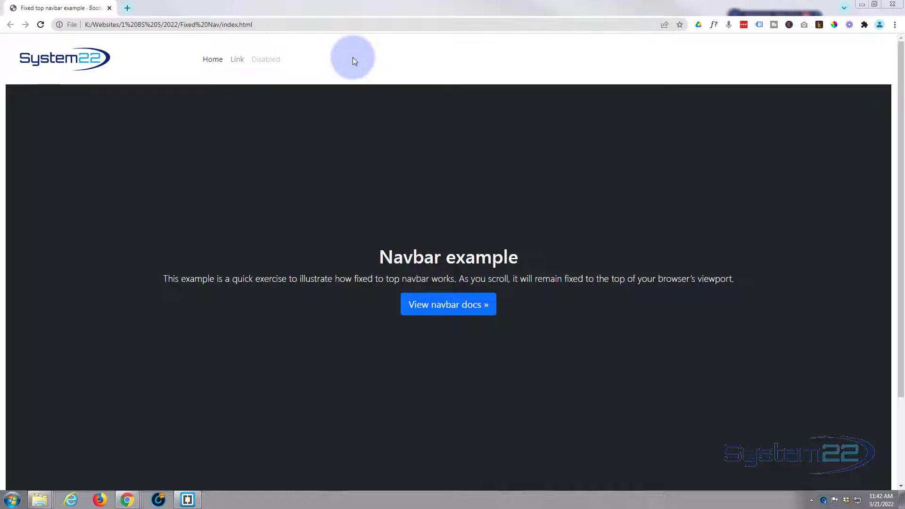
mouse_move(365, 59)
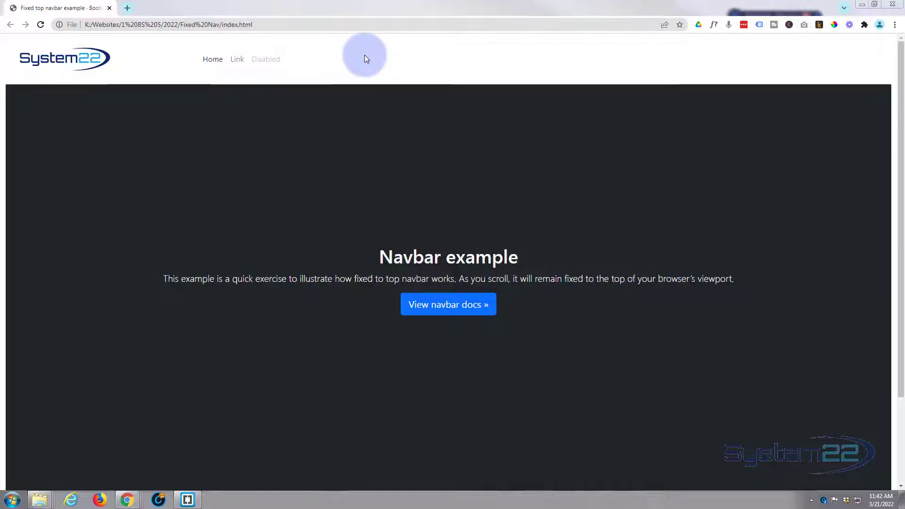
Open DevTools with the iPhone 12 Pro device preview and right-click the hamburger toggler.
key("F12")
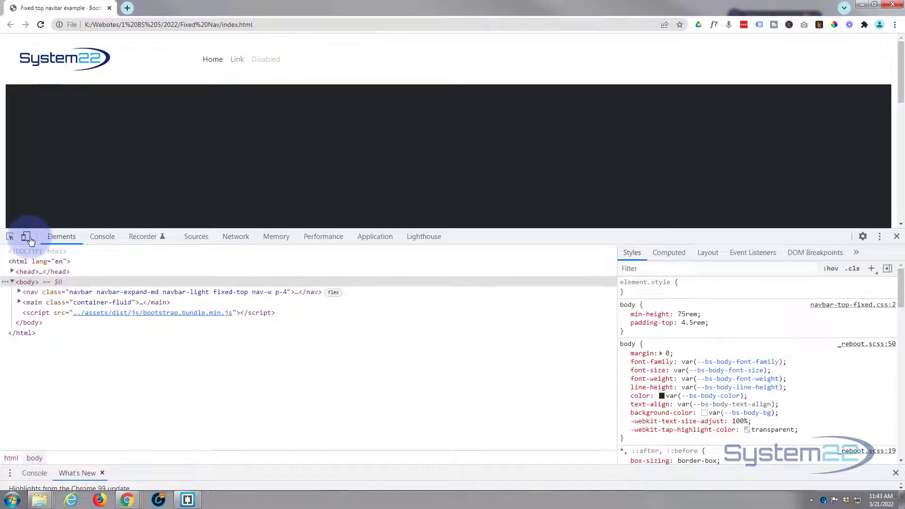
left_click(25, 236)
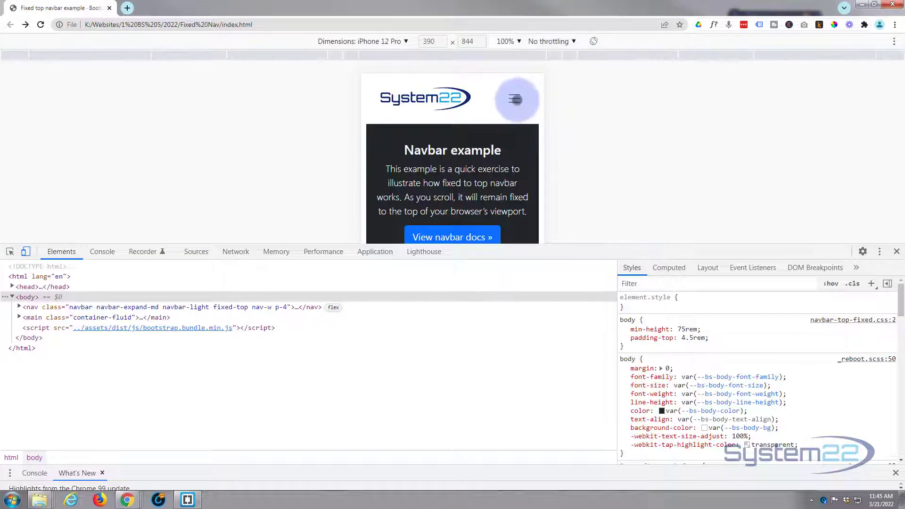
right_click(514, 99)
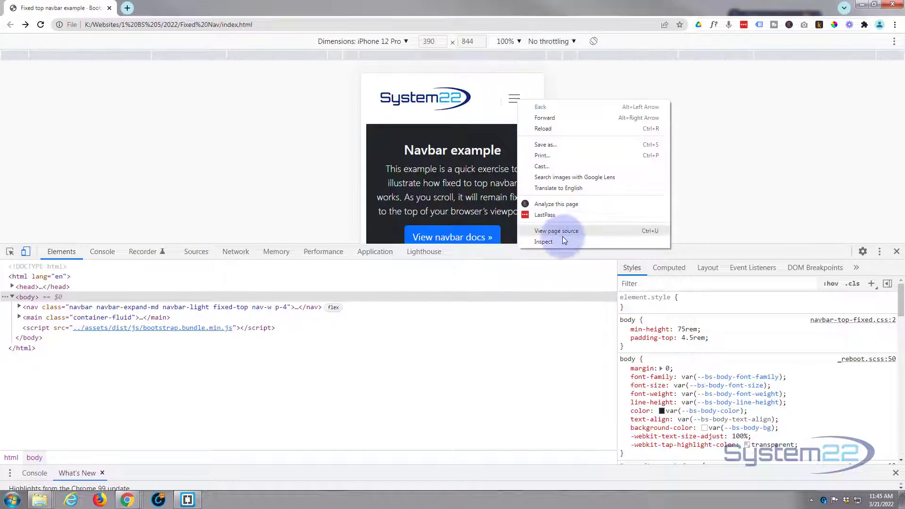
Inspect the toggler icon and give .navbar-toggler-icon a #3eb1e6 background.
left_click(543, 242)
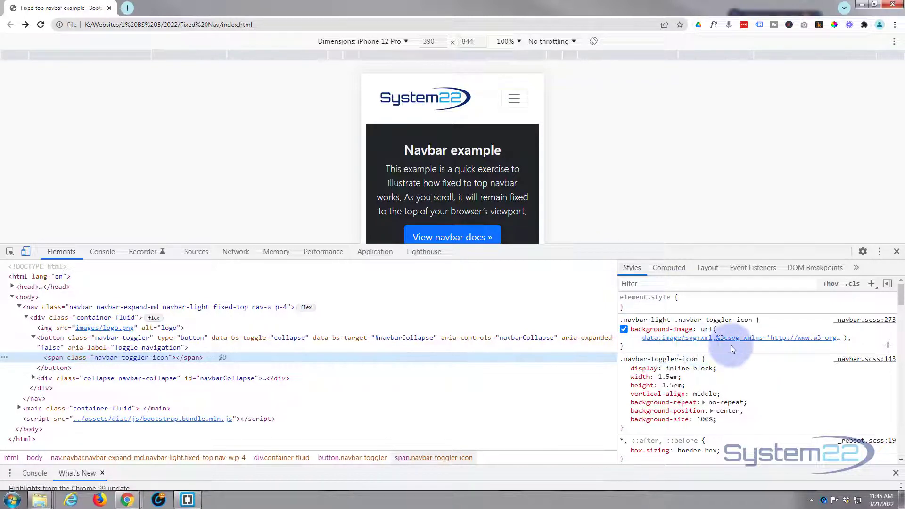
mouse_move(775, 351)
type("background: blue;")
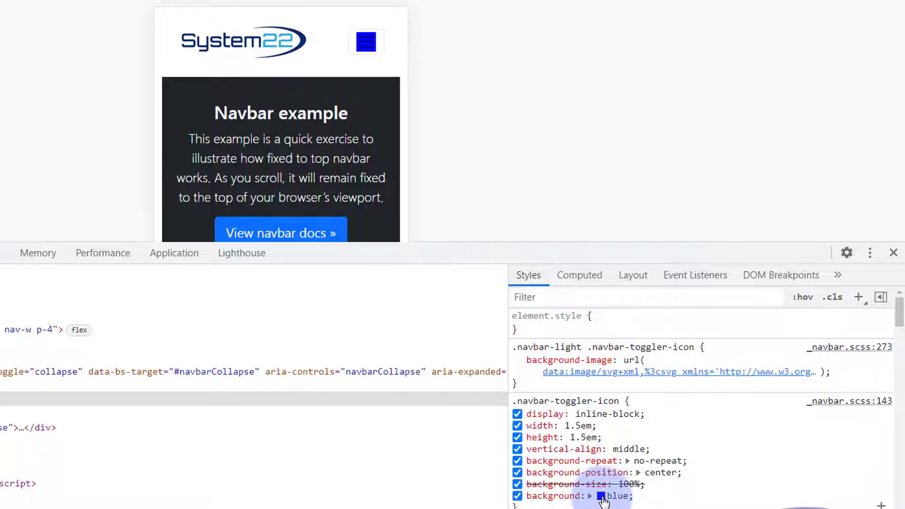
left_click(602, 496)
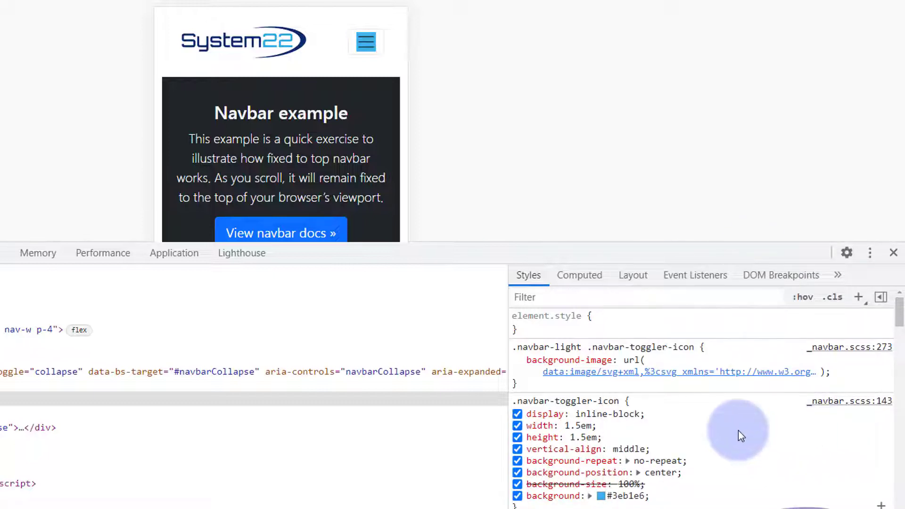
mouse_move(780, 448)
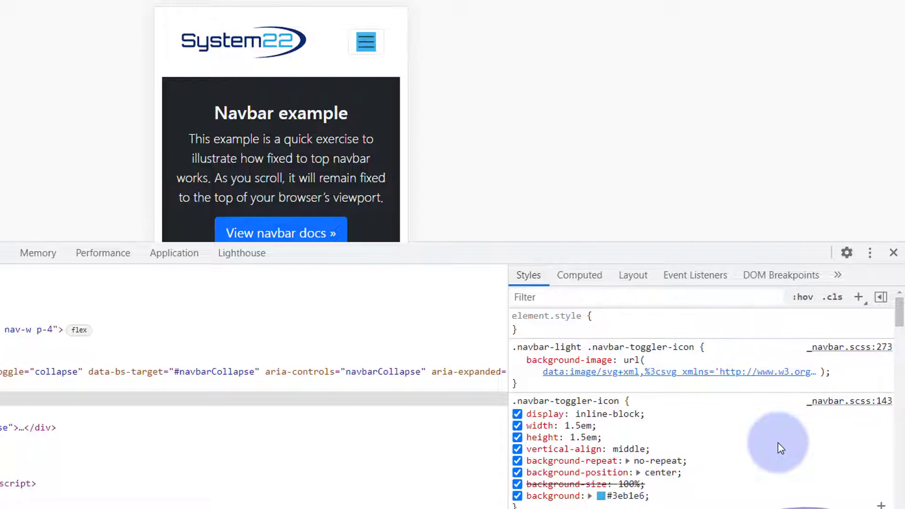
mouse_move(670, 441)
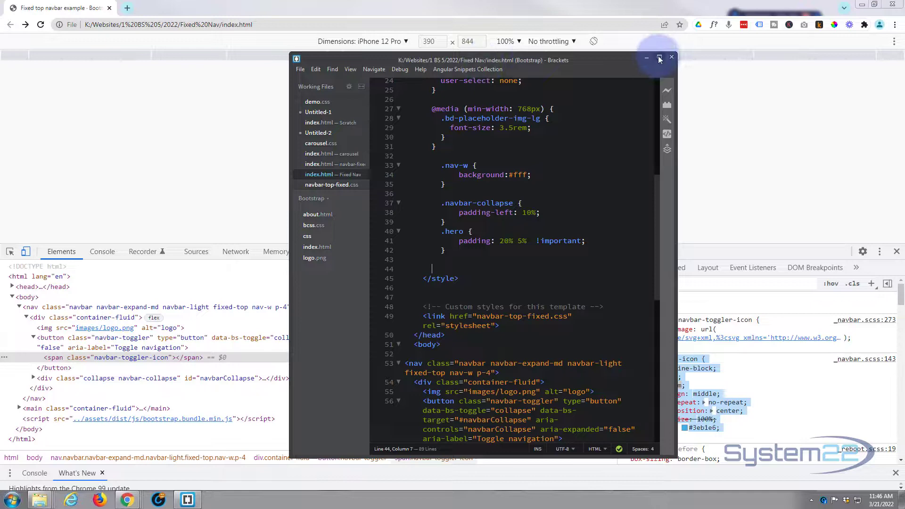
Maximise Brackets, locate index.html in Explorer, and paste the toggler icon rule into the style block.
left_click(659, 59)
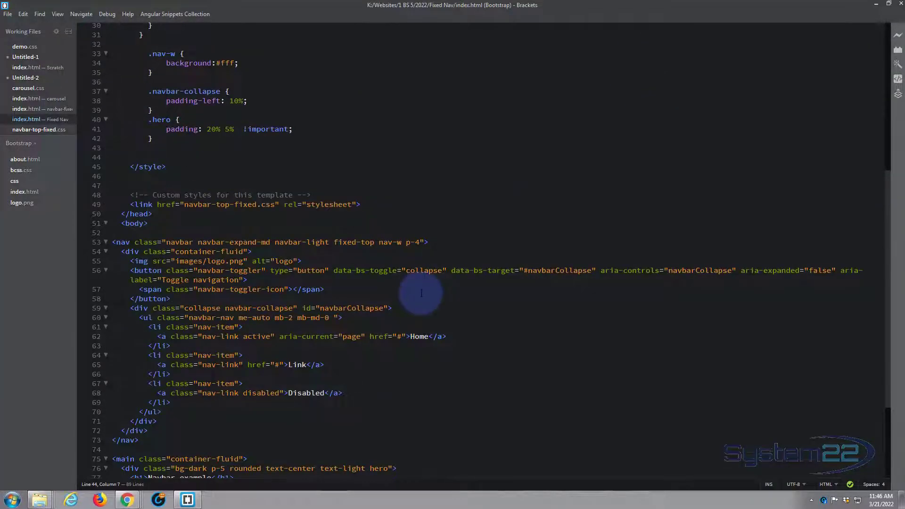
mouse_move(142, 483)
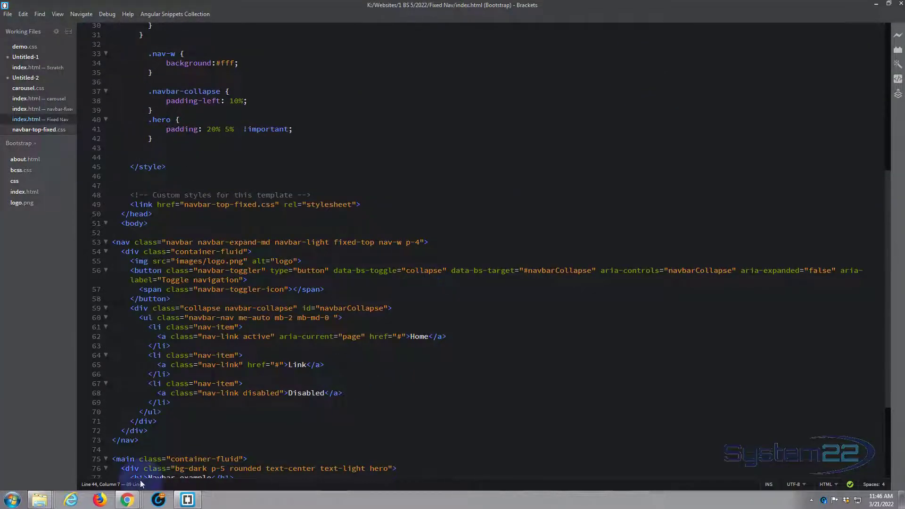
left_click(39, 500)
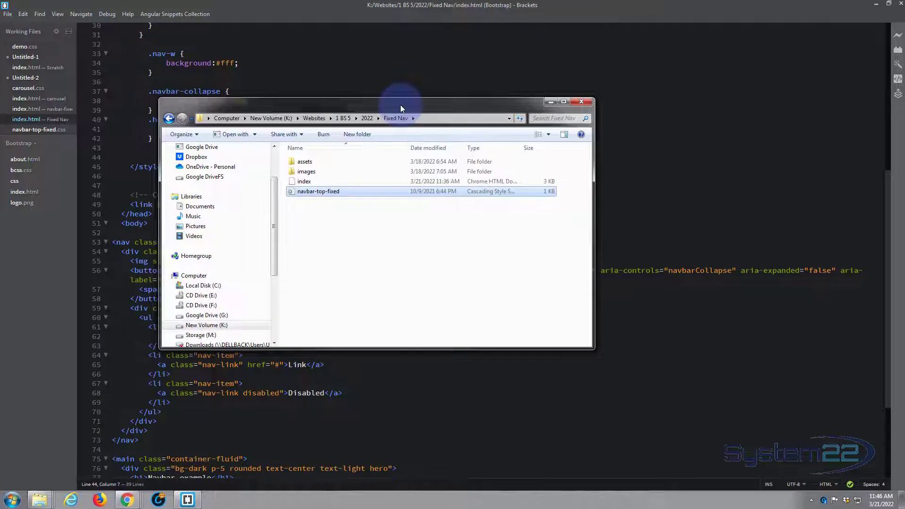
left_click(304, 180)
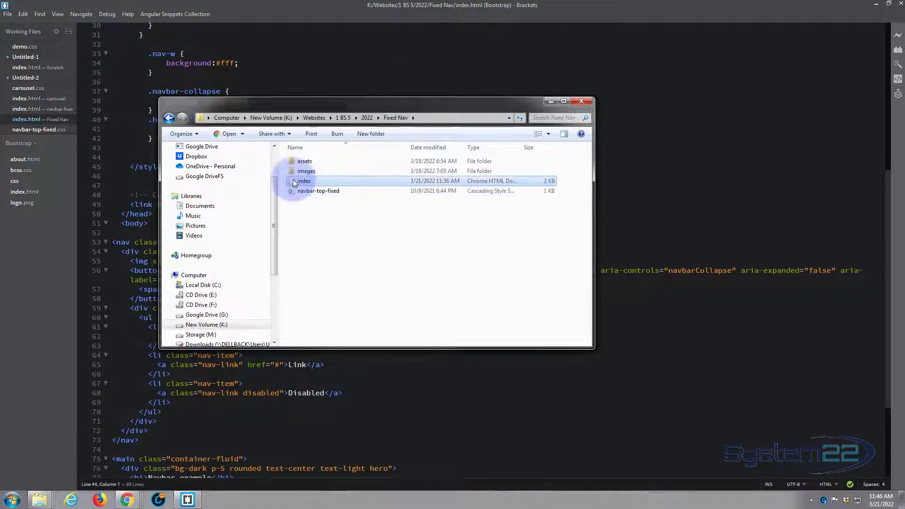
mouse_move(303, 181)
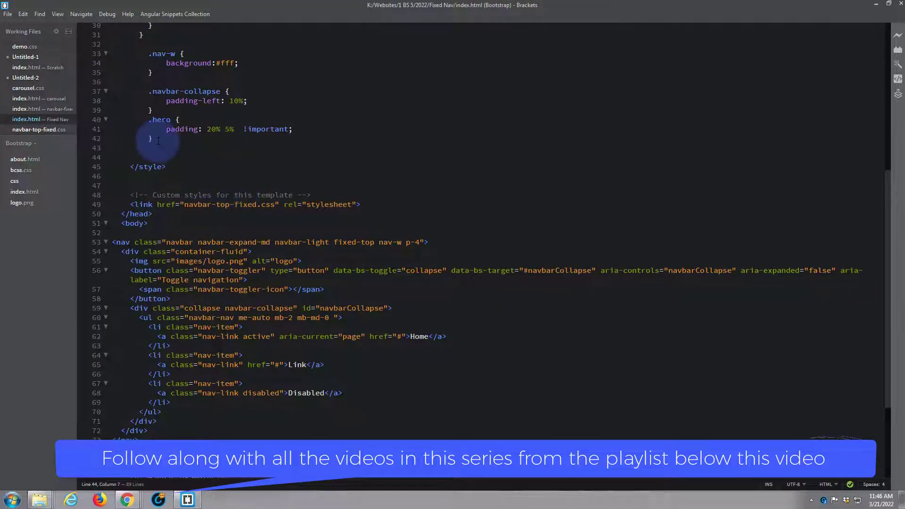
scroll("up", 3)
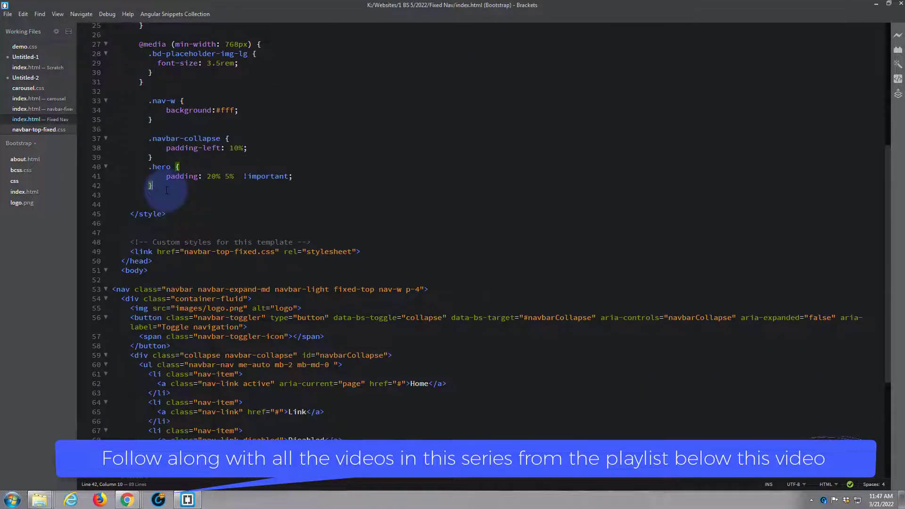
key("enter")
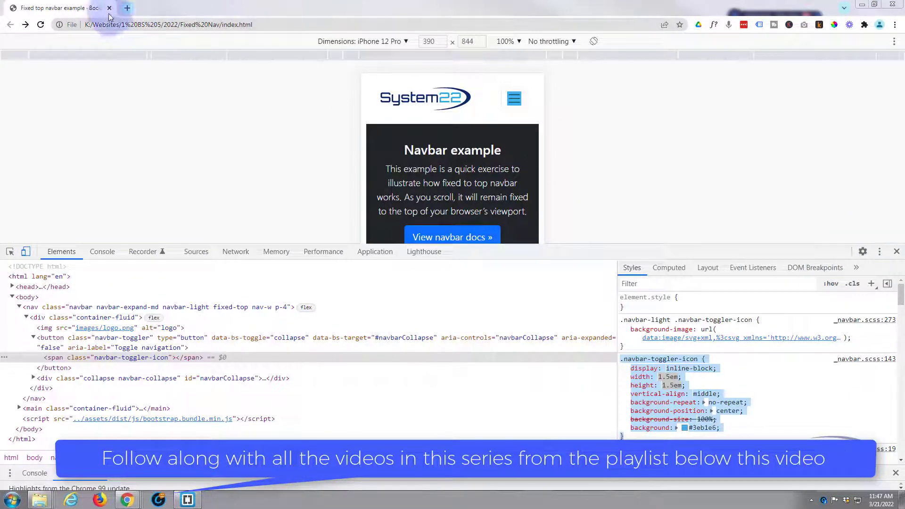
Reload and add filter: invert(100%) to the .navbar-toggler-icon rule, turning the icon orange.
left_click(514, 98)
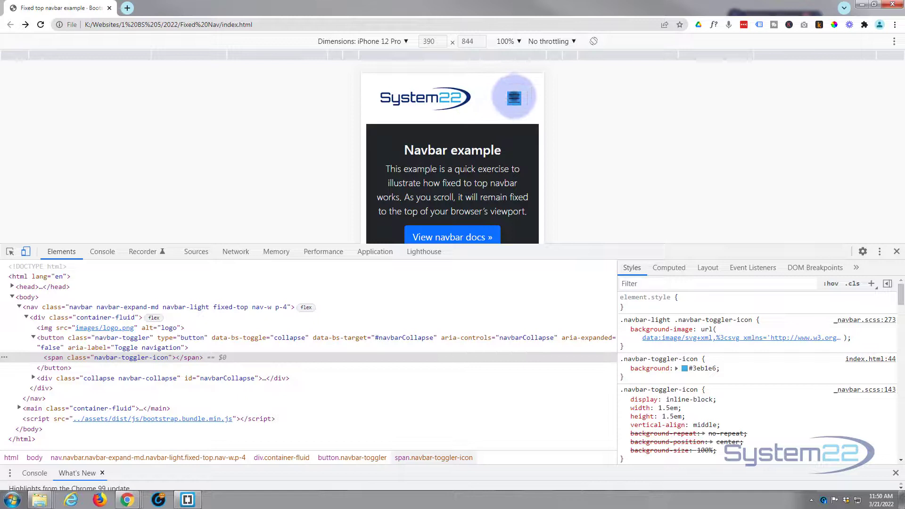
mouse_move(617, 139)
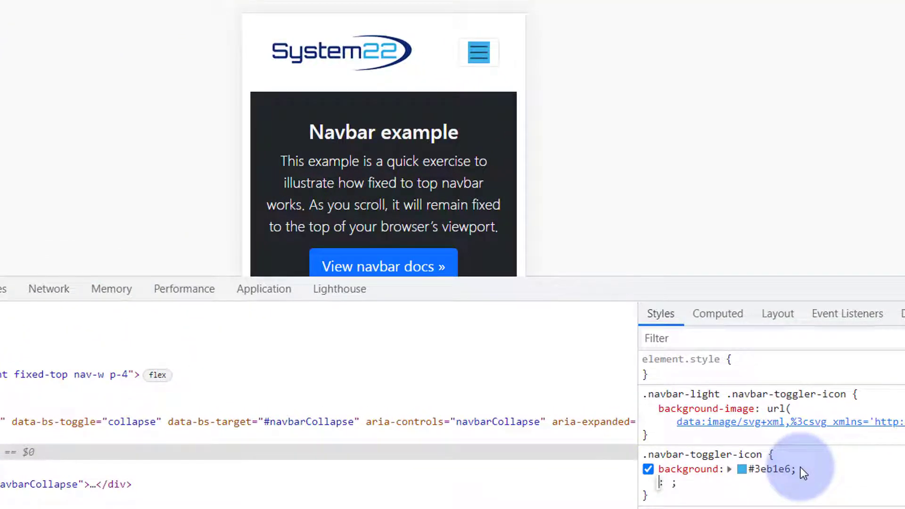
type("filter")
left_click(674, 483)
type("ivert(")
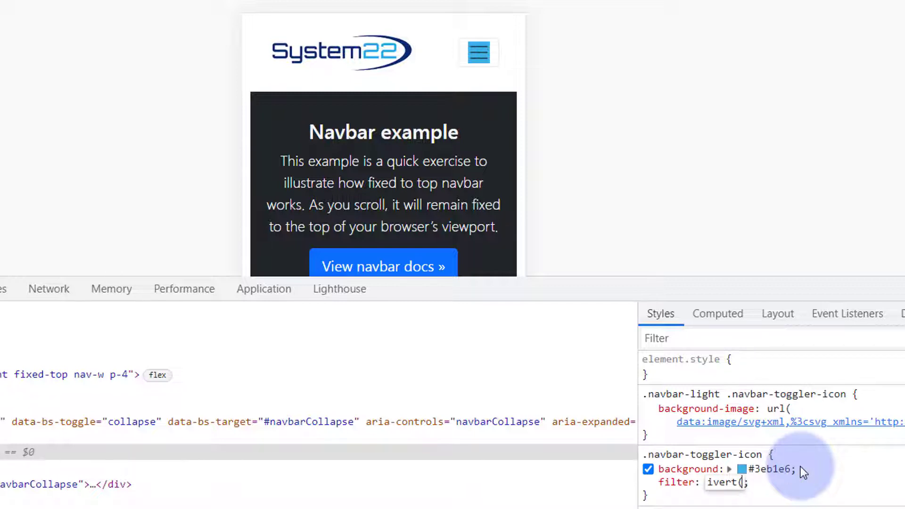
type("100%")
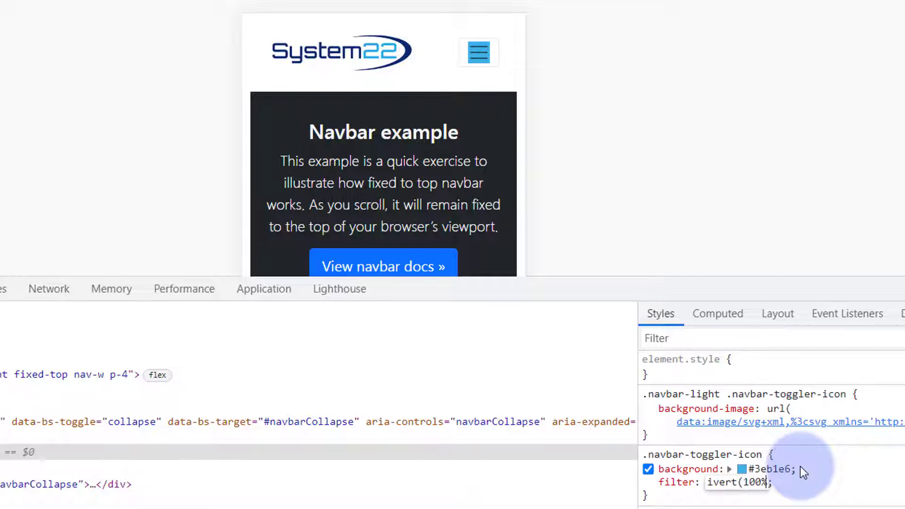
left_click(716, 482)
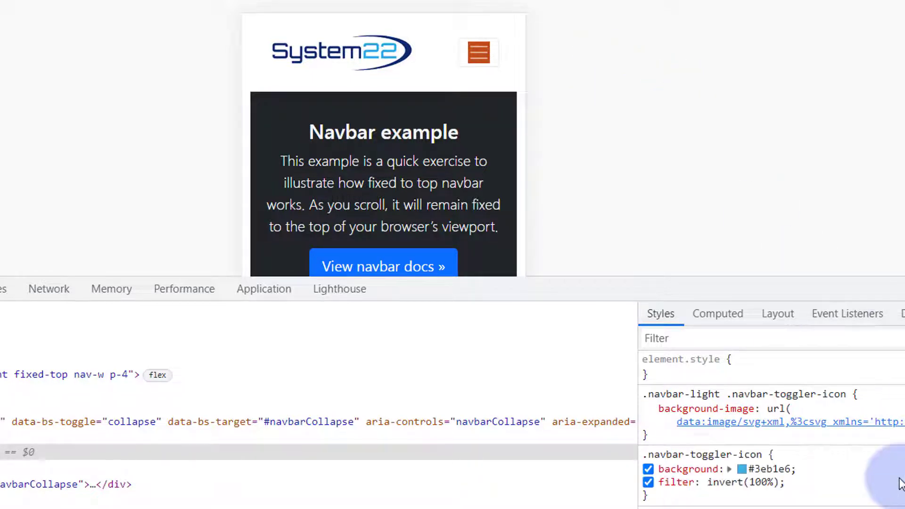
mouse_move(745, 422)
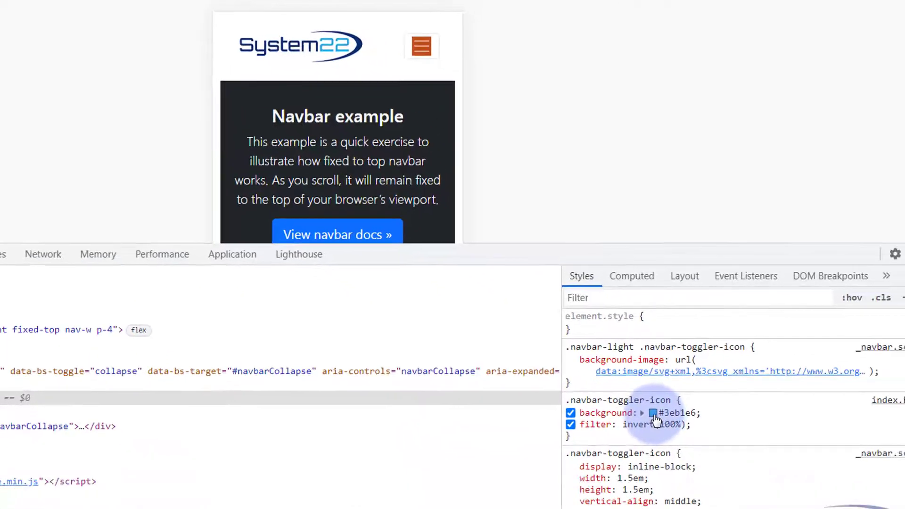
Change the toggler icon background to #deb778 and select the background and filter declarations for Brackets.
left_click(653, 413)
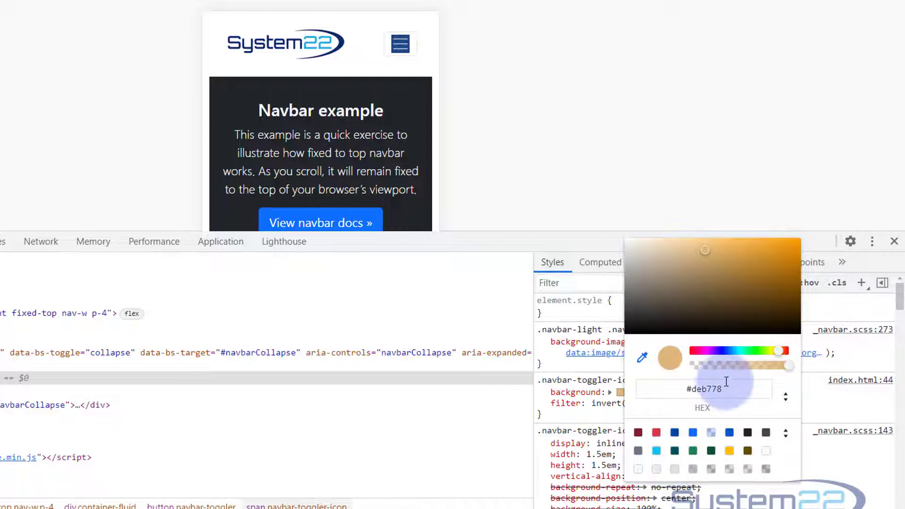
left_click(704, 389)
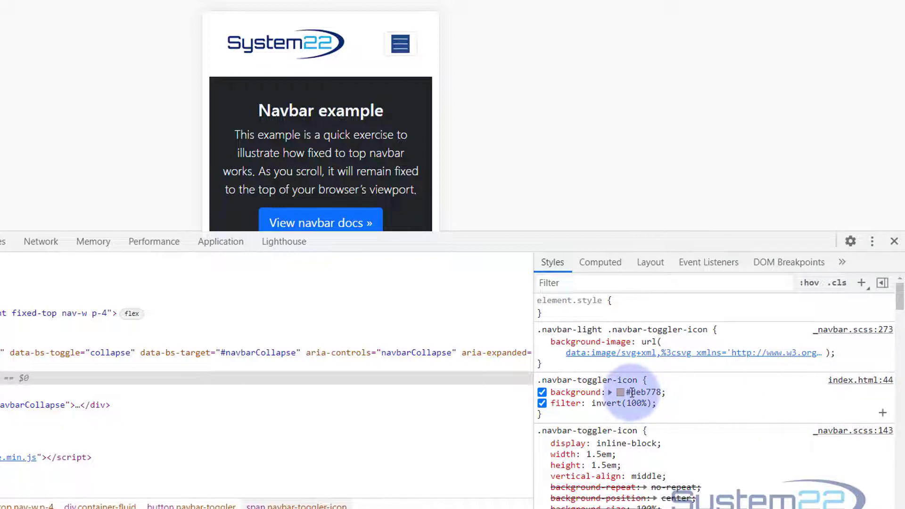
left_click(542, 392)
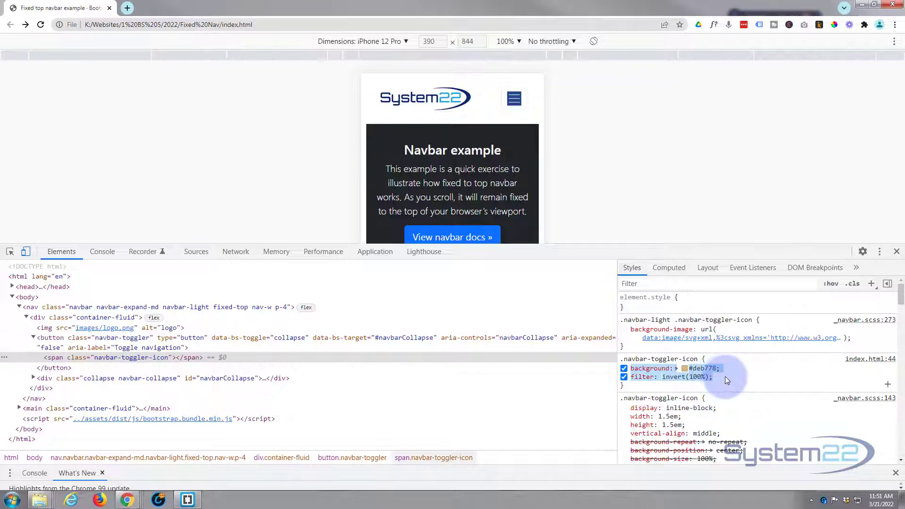
left_click(187, 500)
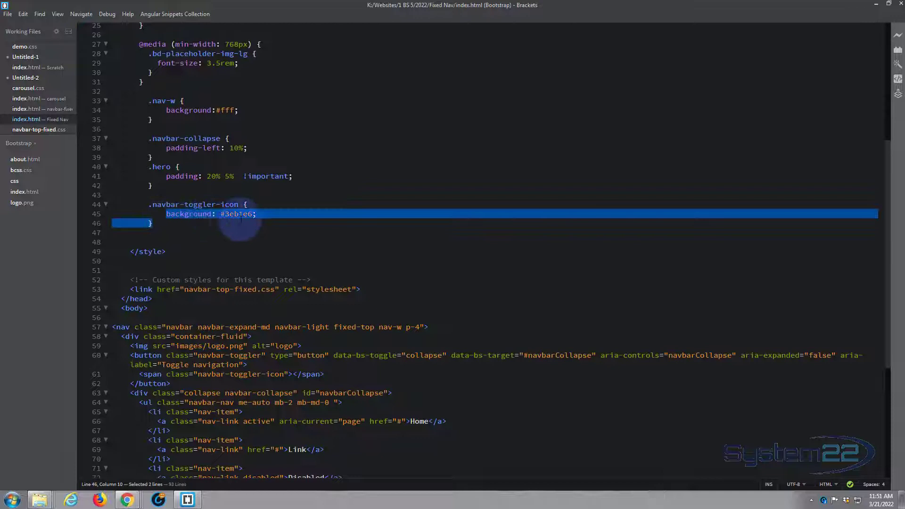
Put background #deb778 and filter: invert(100%) in index.html's toggler rule, then return to Chrome.
type("filter: invert(100%);")
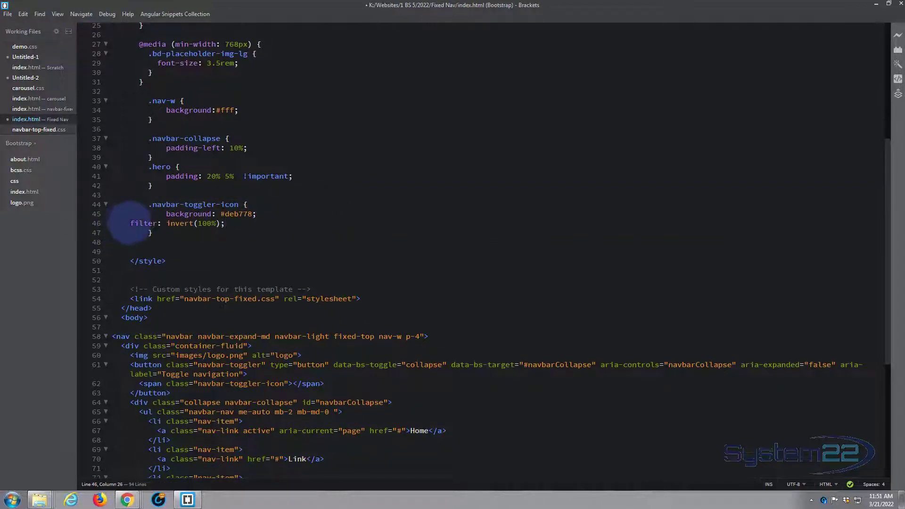
left_click(159, 224)
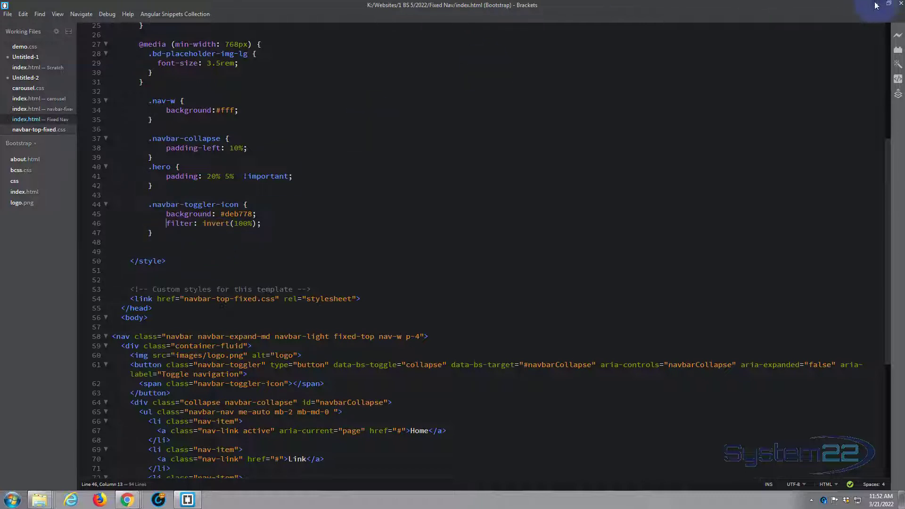
left_click(126, 499)
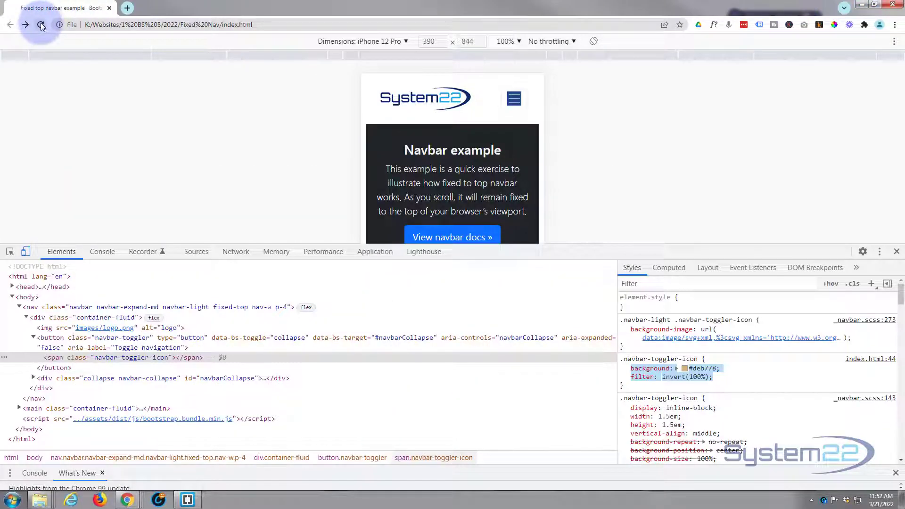
Reload, try border-radius 5 and 10px on the toggler icon, and settle on 50%.
left_click(40, 24)
type("border-radius: ;")
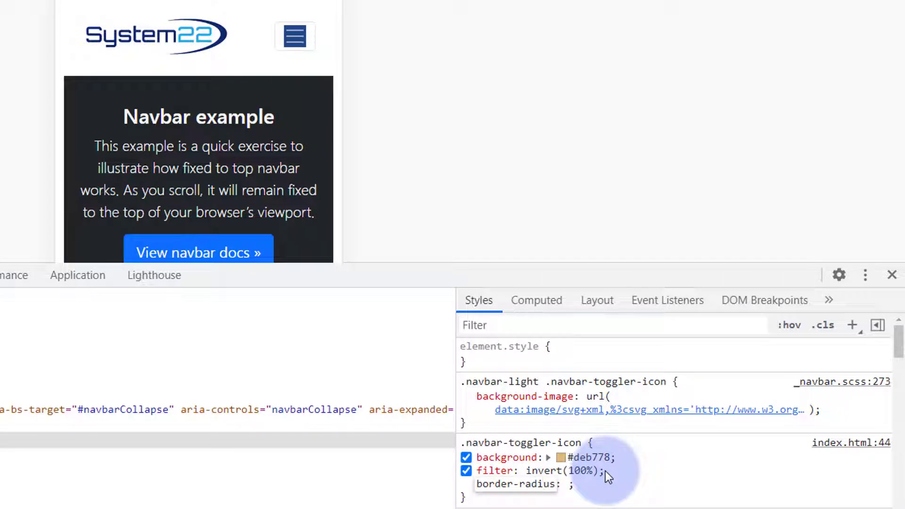
type("5")
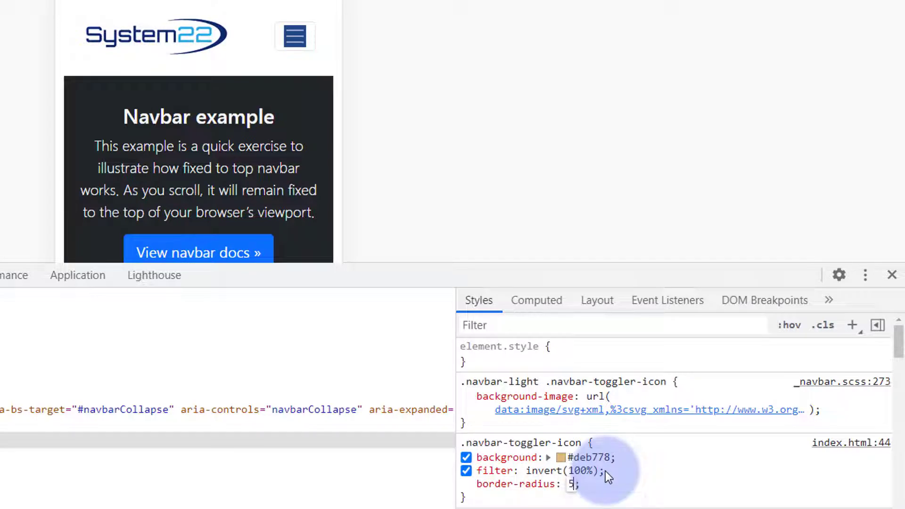
type("50%")
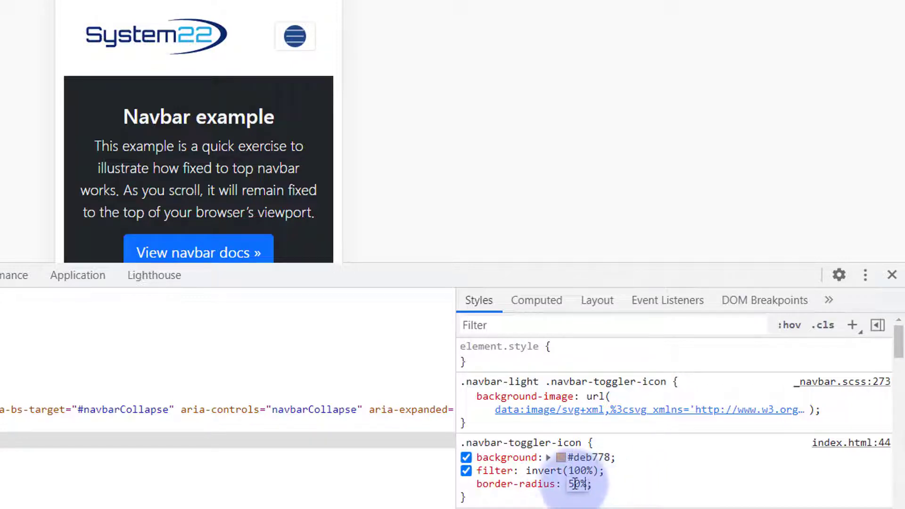
double_click(577, 483)
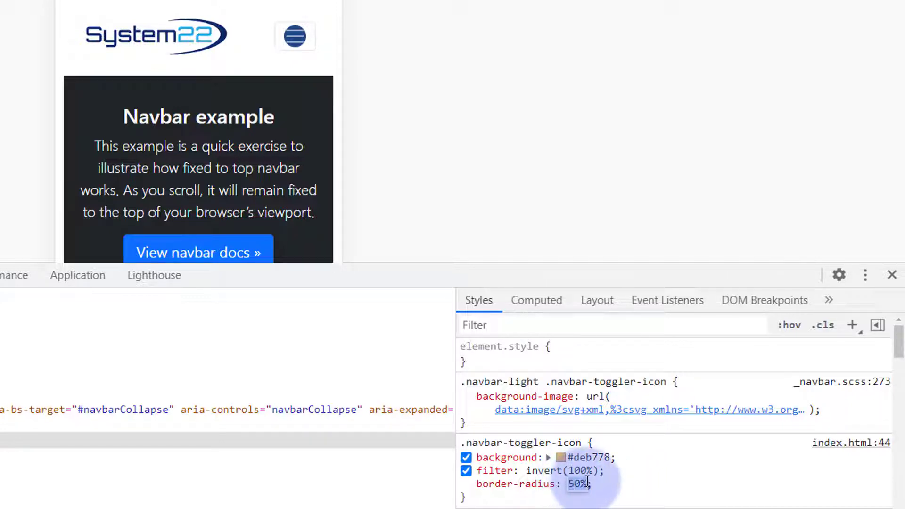
type("10")
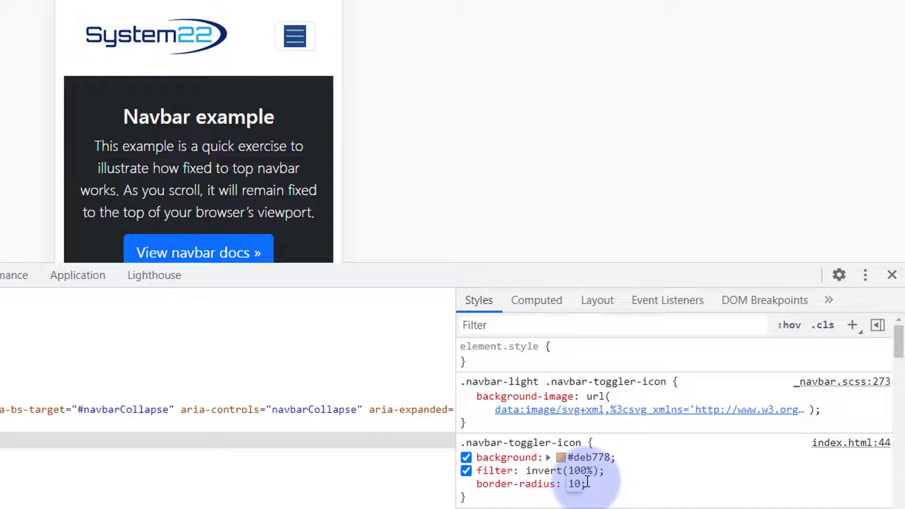
type("px")
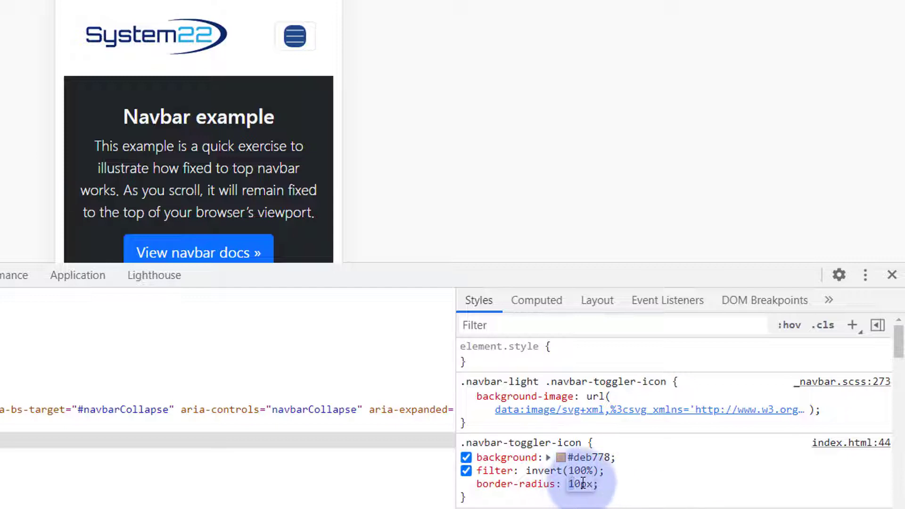
type("50%")
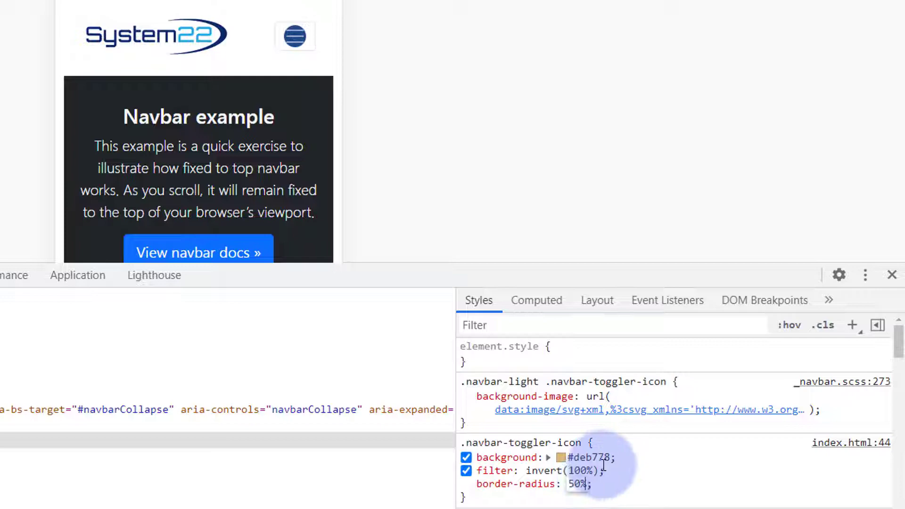
left_click(482, 484)
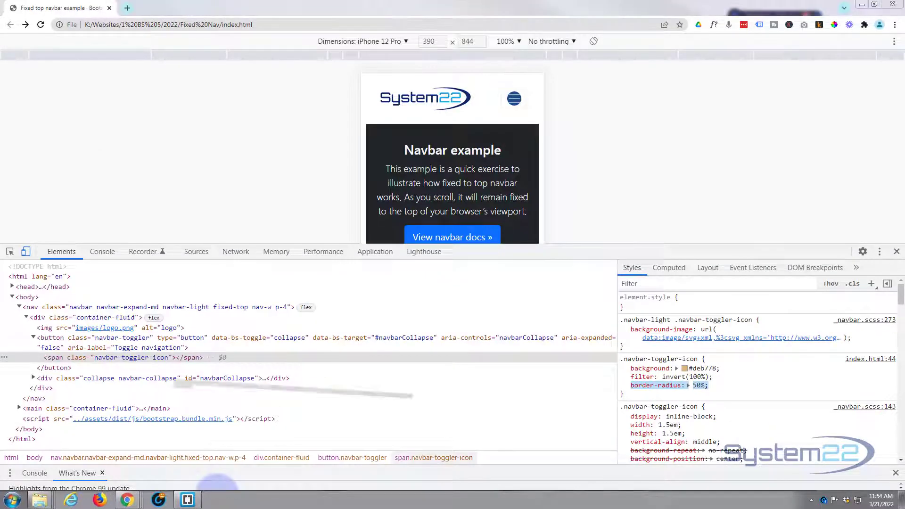
left_click(187, 499)
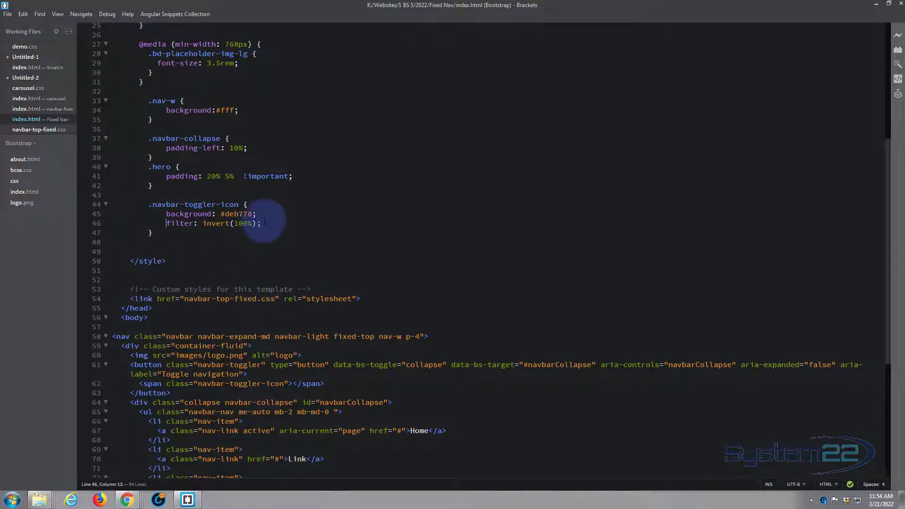
Add border-radius: 50%; below the filter line in index.html's toggler rule, then return to Chrome.
key("enter")
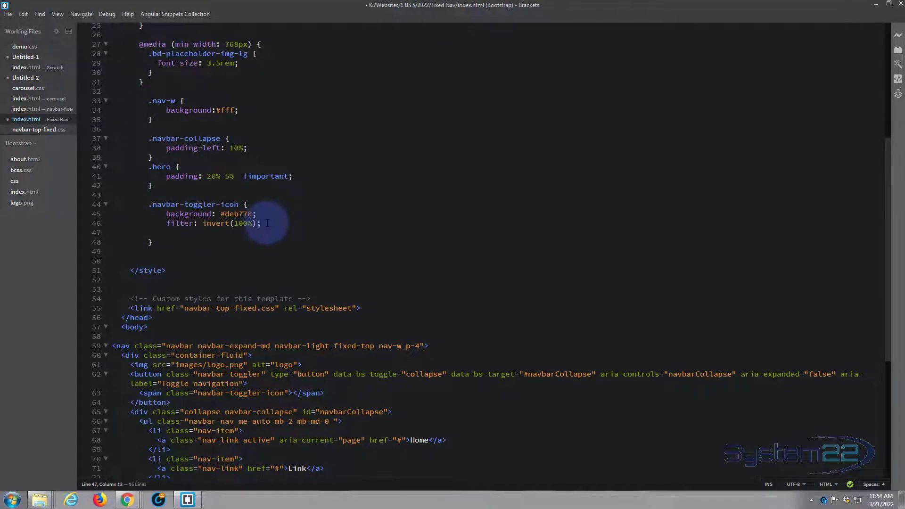
type("border-radius: 50%;")
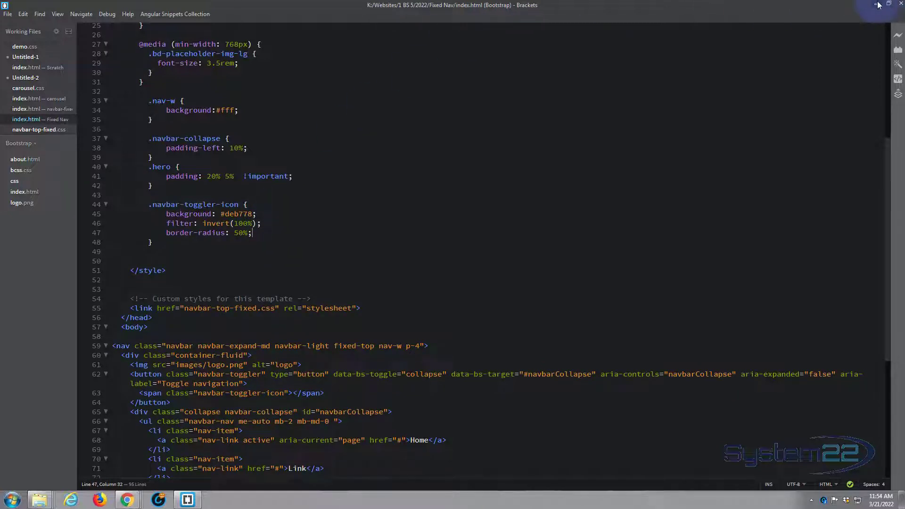
left_click(126, 500)
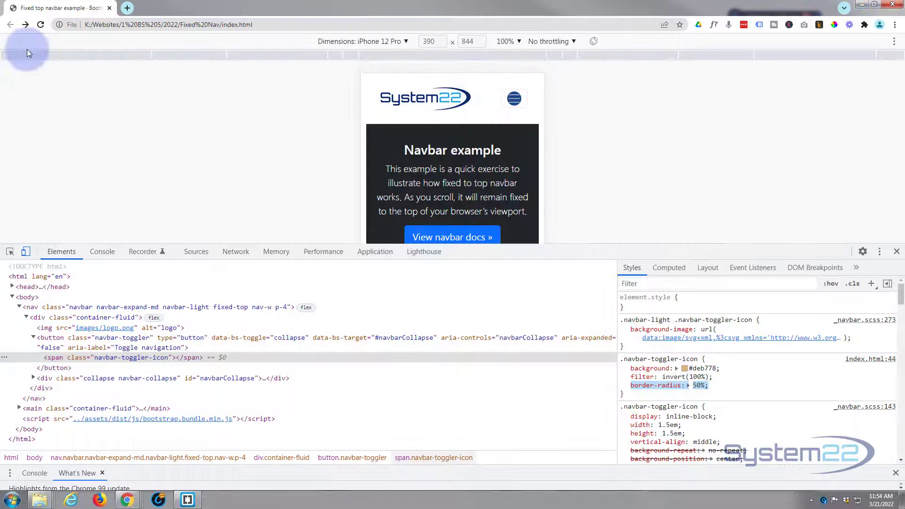
mouse_move(308, 156)
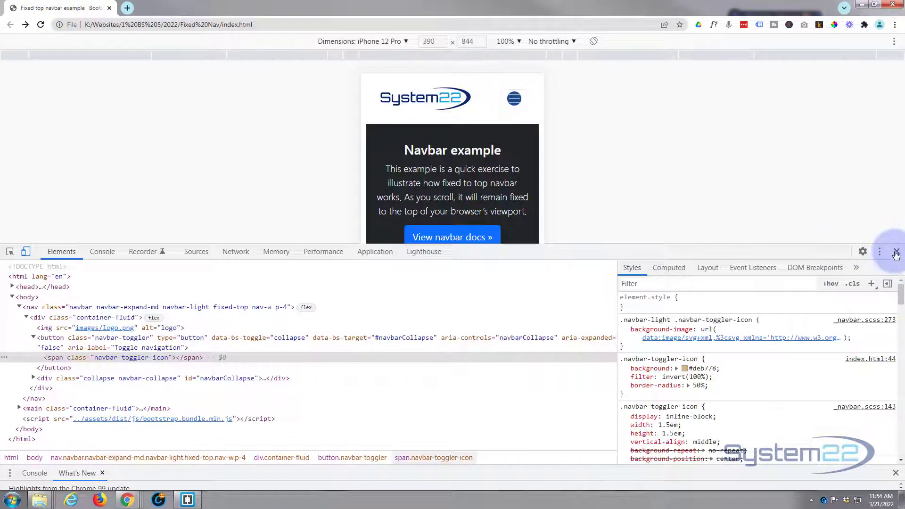
Inspect span.navbar-toggler-icon in the phone preview and expand the menu showing Home, Link, Disabled.
left_click(897, 251)
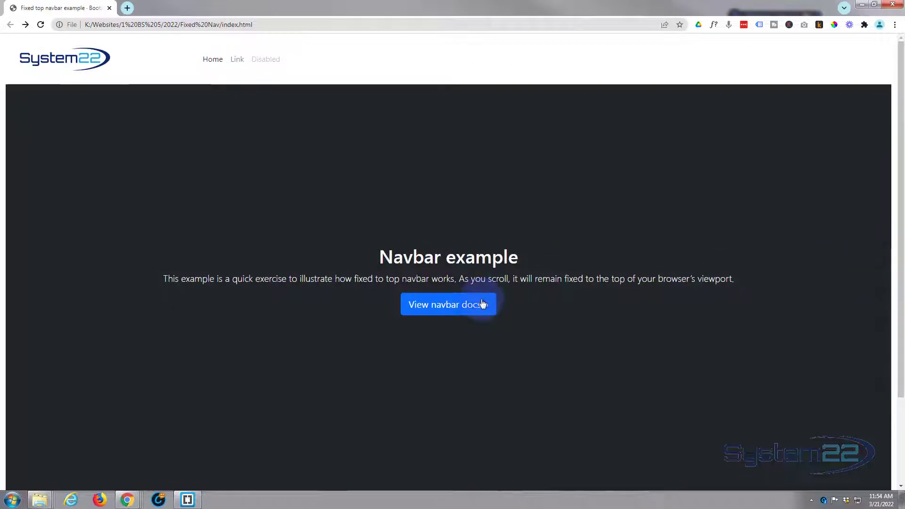
mouse_move(541, 234)
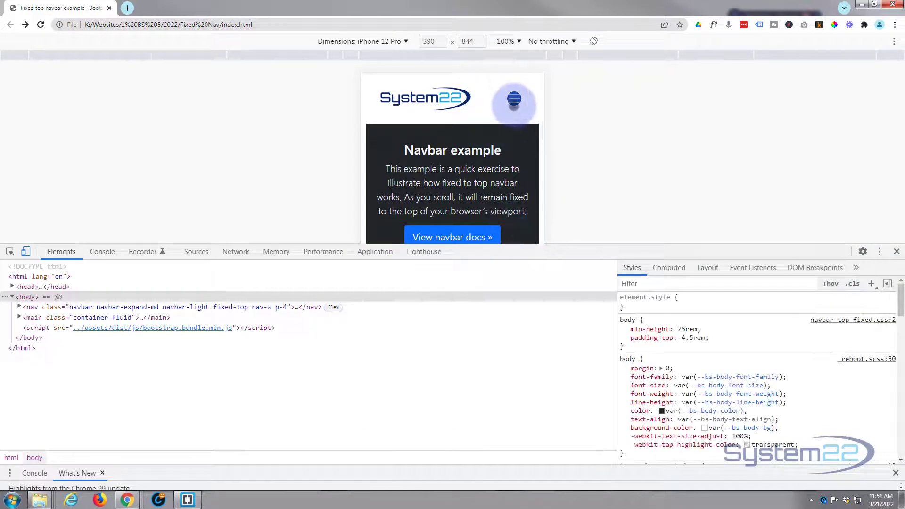
left_click(514, 98)
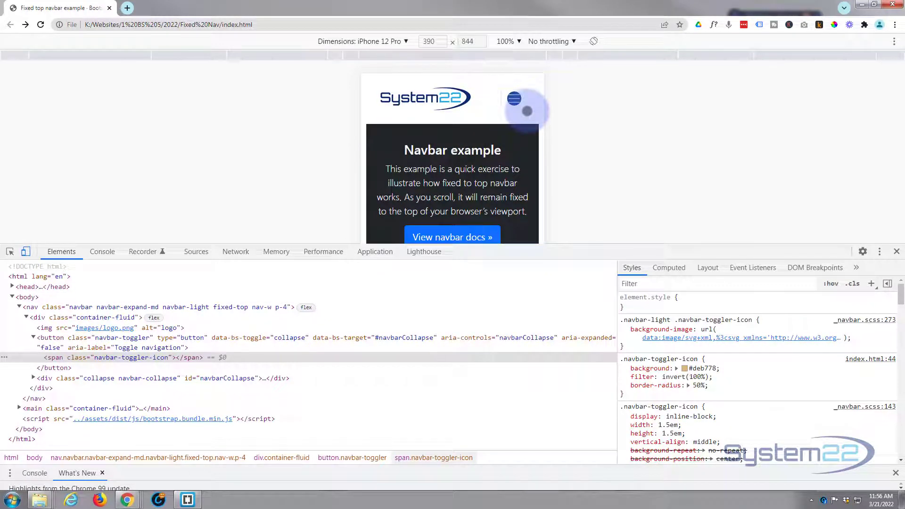
left_click(510, 99)
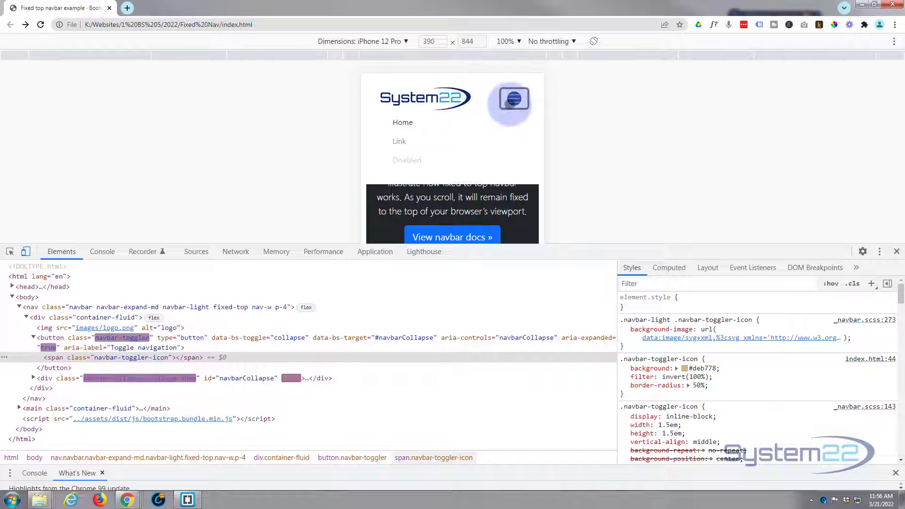
left_click(512, 98)
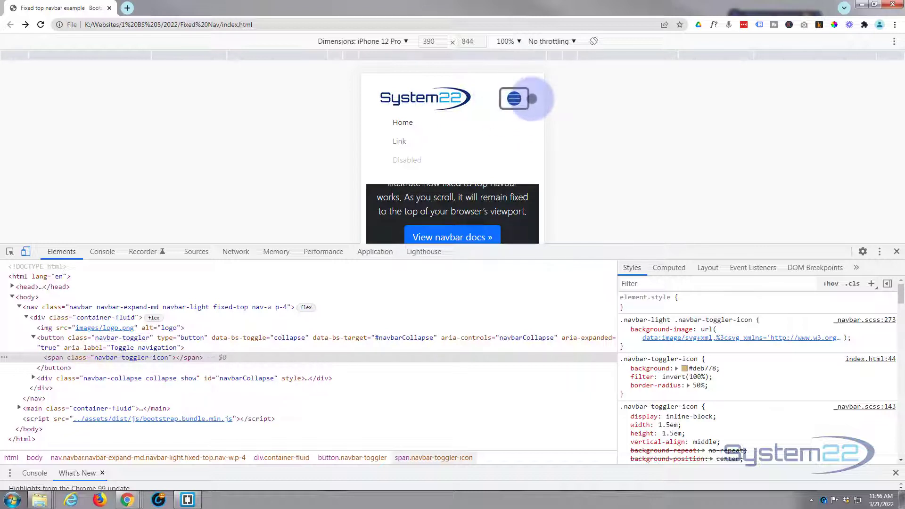
mouse_move(513, 98)
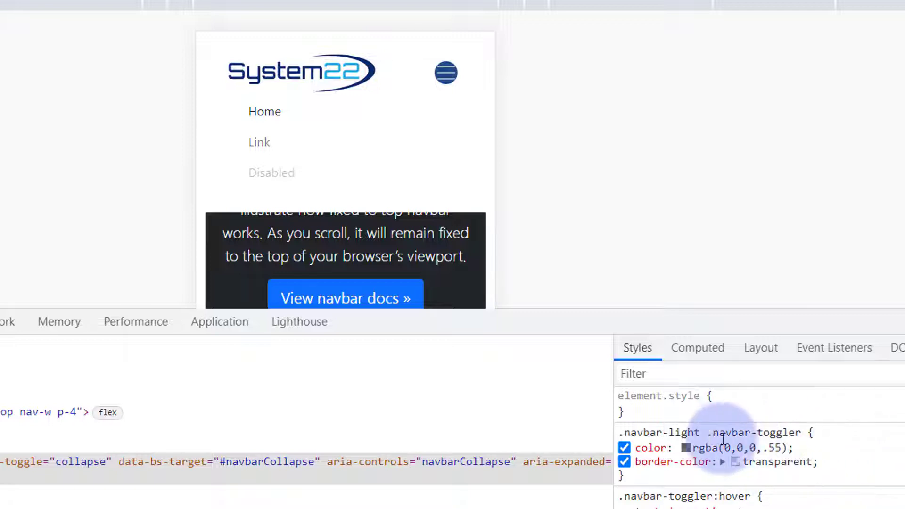
Set .navbar-light .navbar-toggler color to transparent, then expand and collapse the menu to test.
left_click(437, 71)
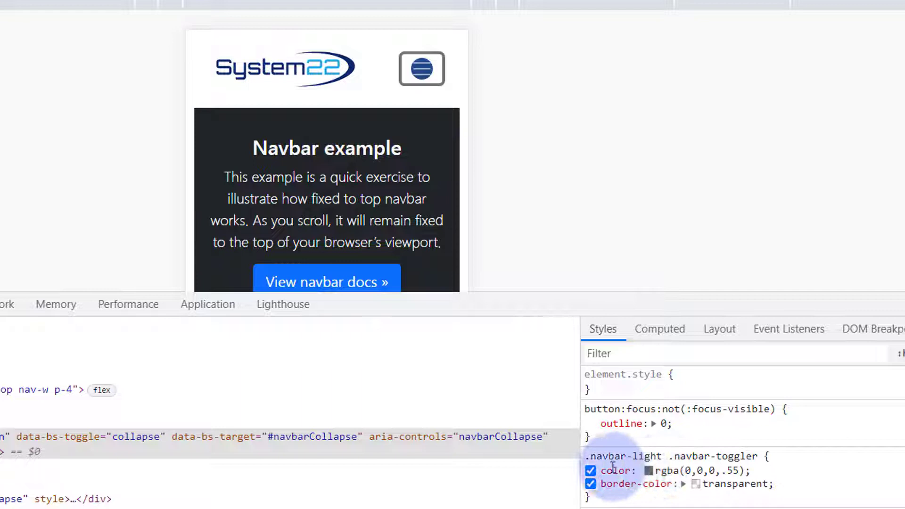
left_click(590, 470)
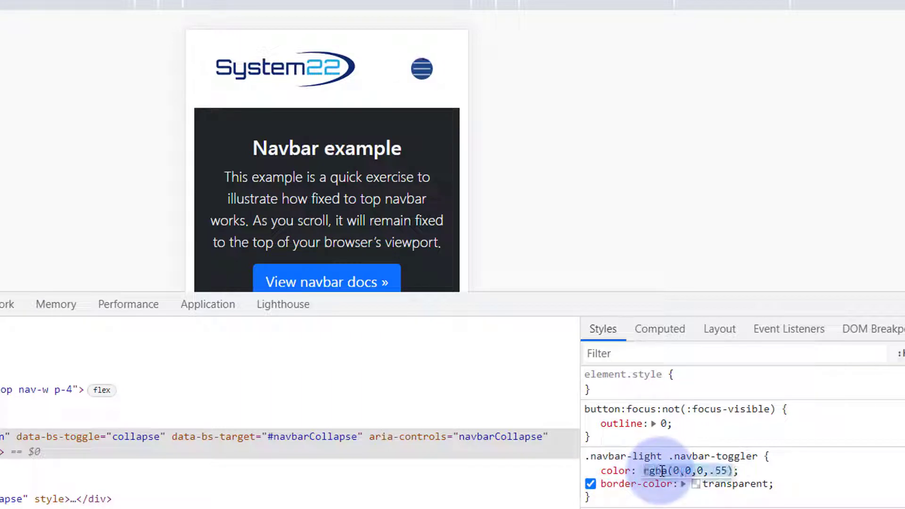
type("transparent")
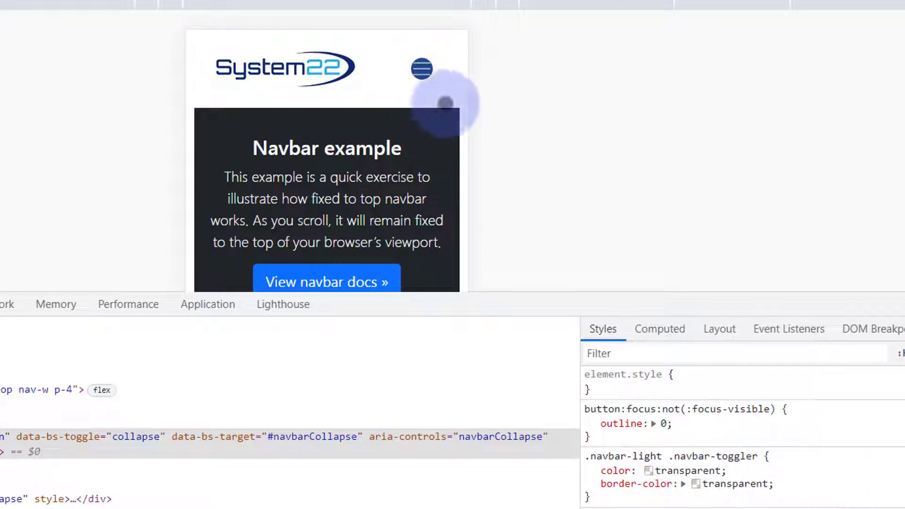
left_click(421, 69)
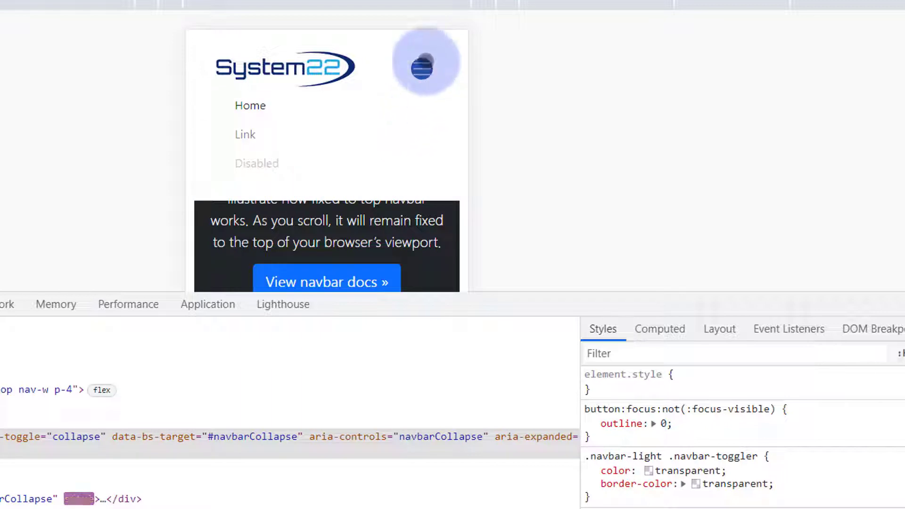
left_click(426, 62)
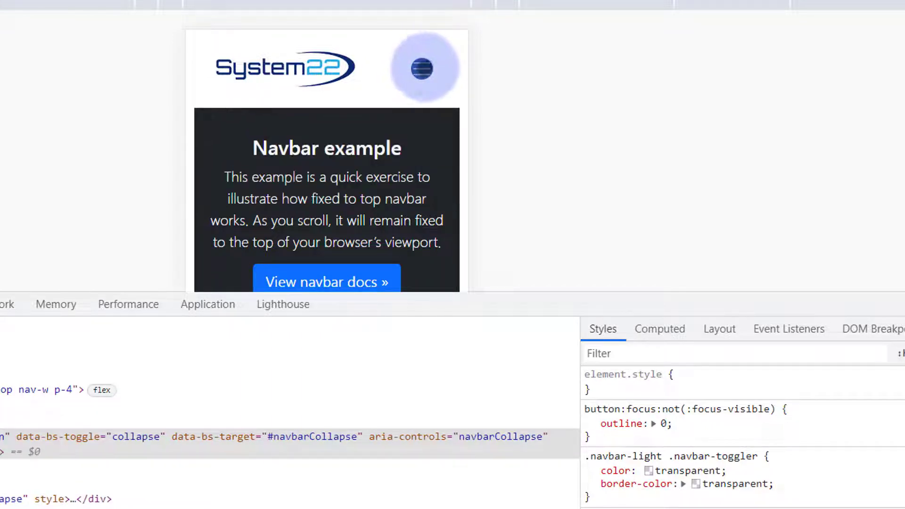
mouse_move(791, 491)
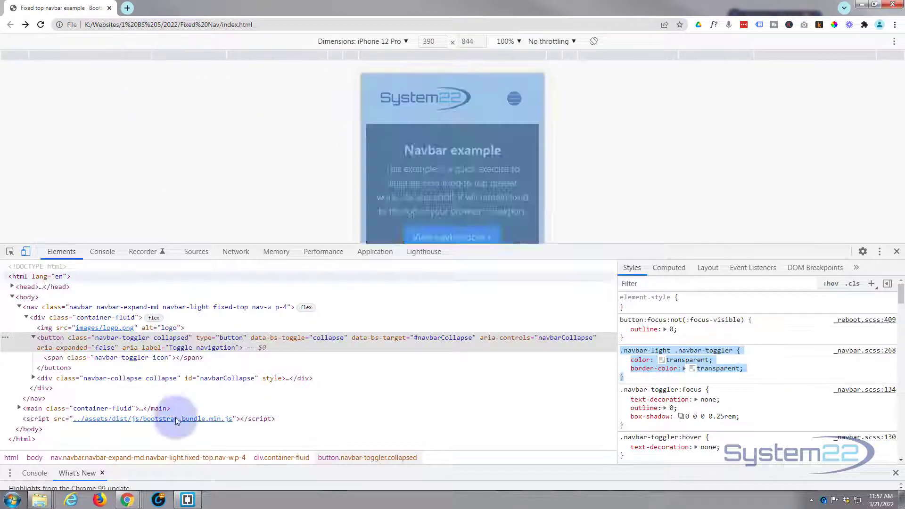
Paste the .navbar-light .navbar-toggler rule with transparent color and border-color below .navbar-toggler-icon in index.html.
left_click(187, 499)
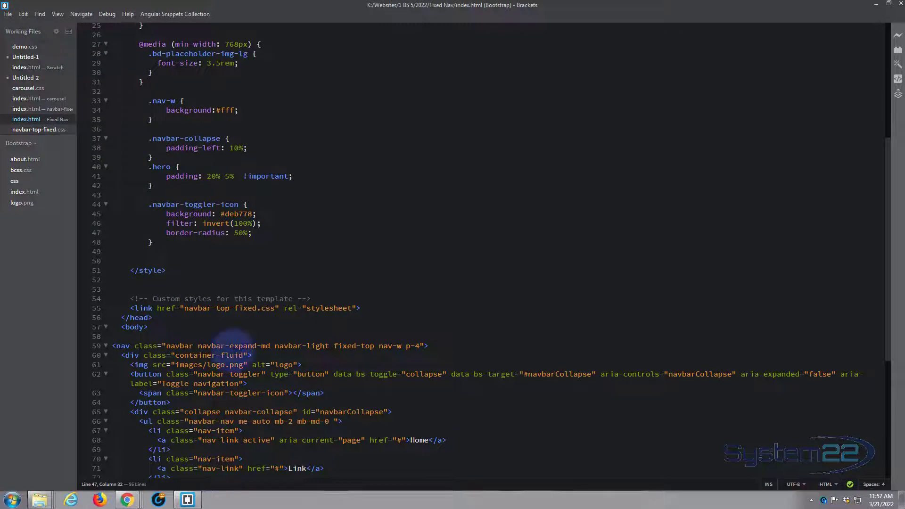
left_click(149, 242)
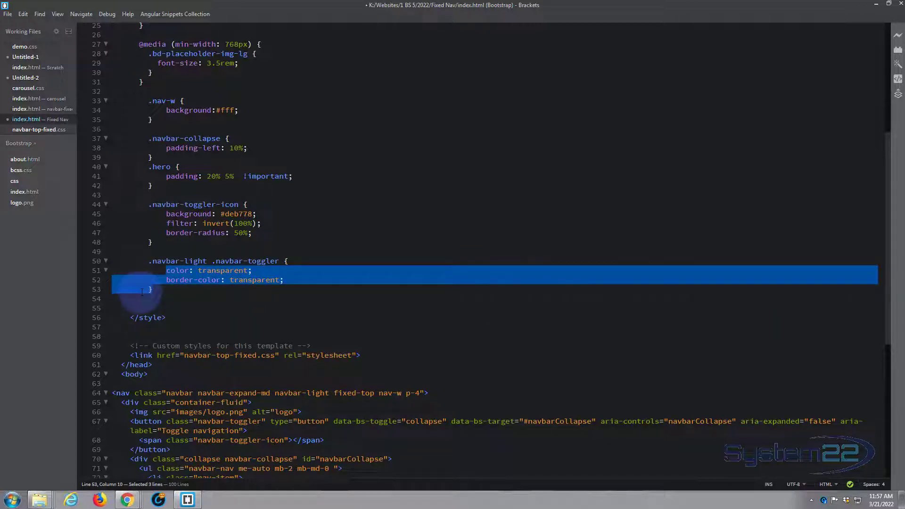
left_click(252, 270)
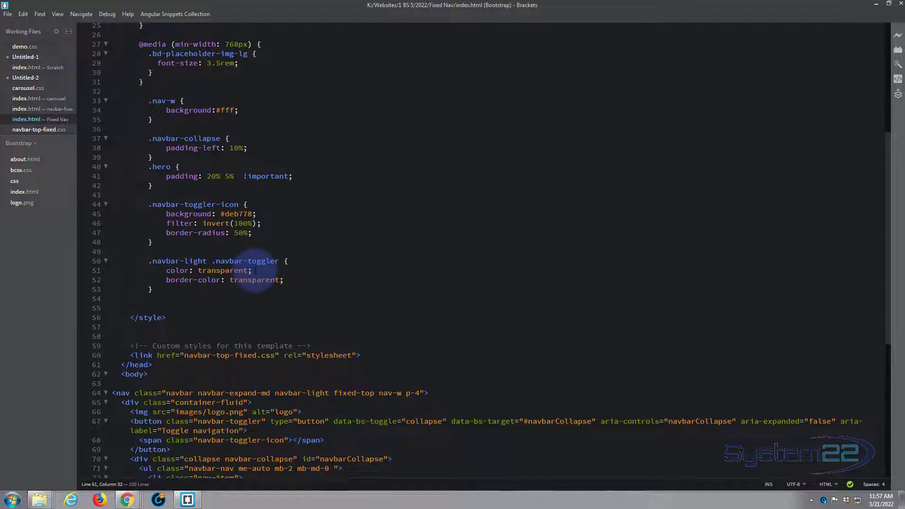
left_click(127, 499)
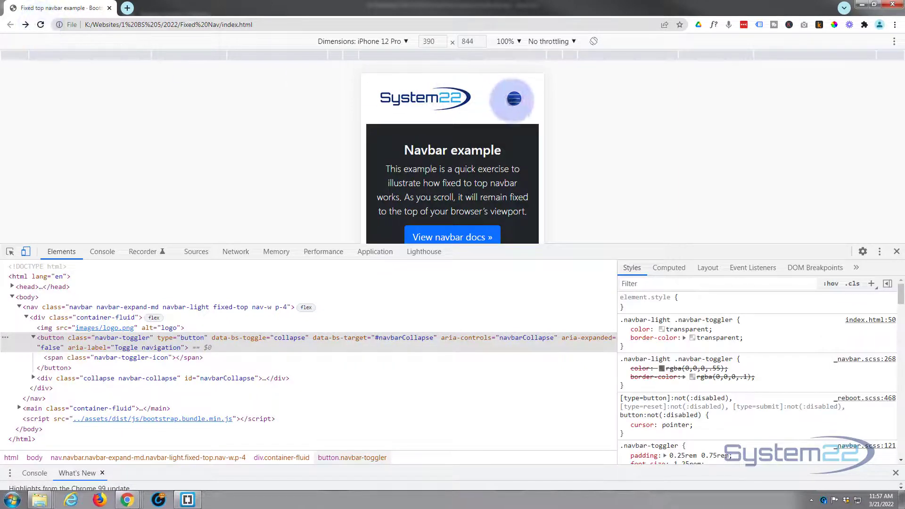
Open and close the navbar menu three times with the round toggler, leaving it collapsed.
left_click(511, 95)
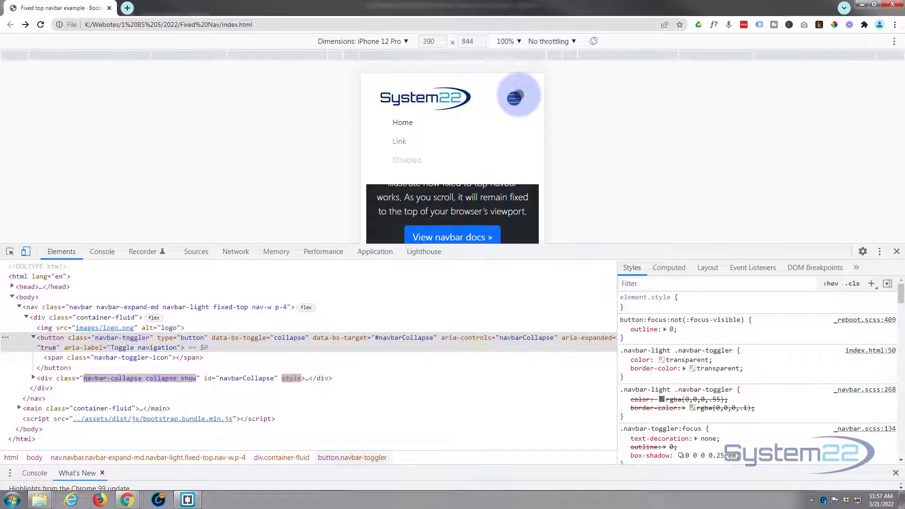
left_click(513, 96)
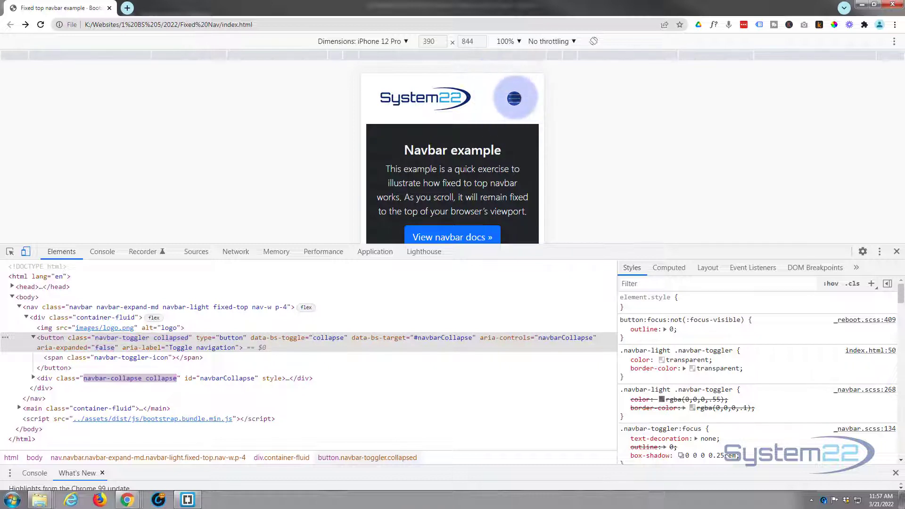
left_click(513, 97)
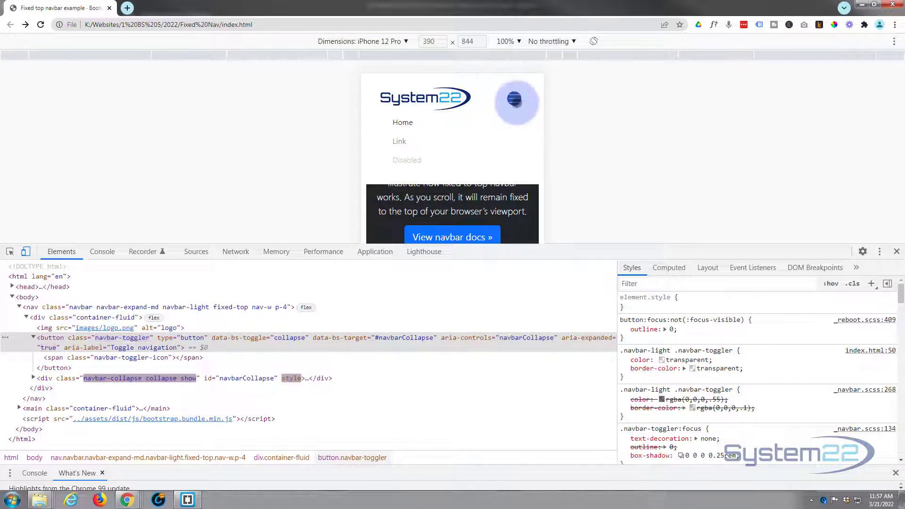
left_click(514, 100)
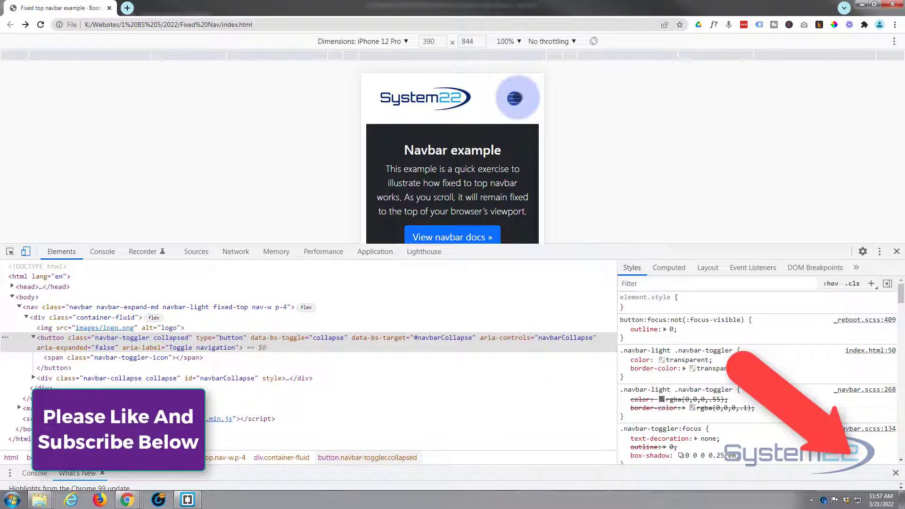
left_click(513, 98)
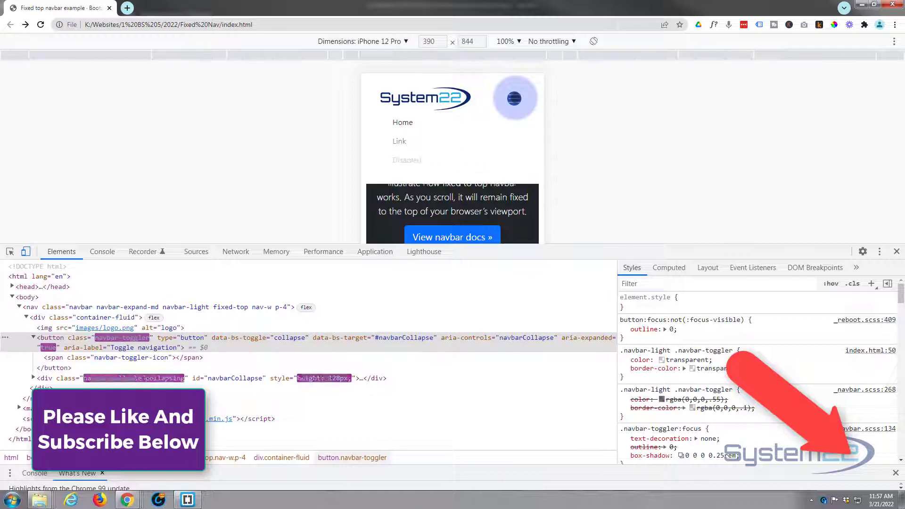
left_click(513, 98)
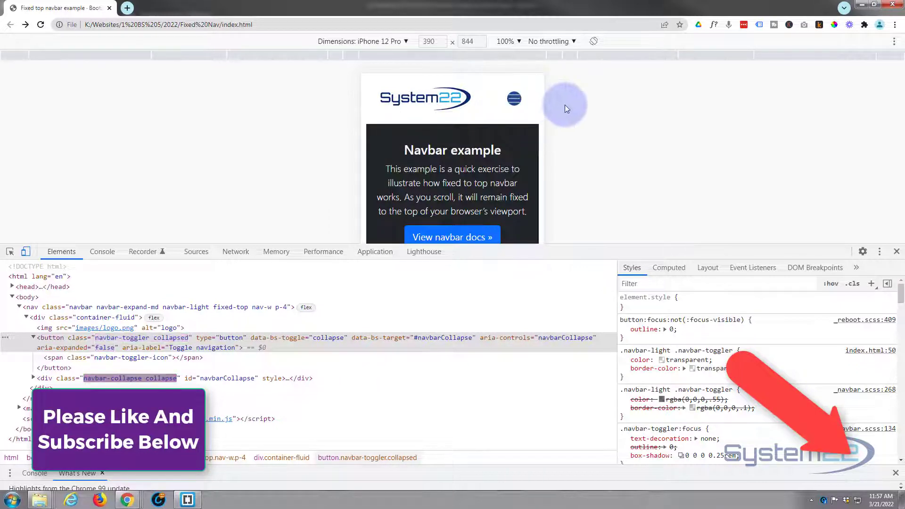